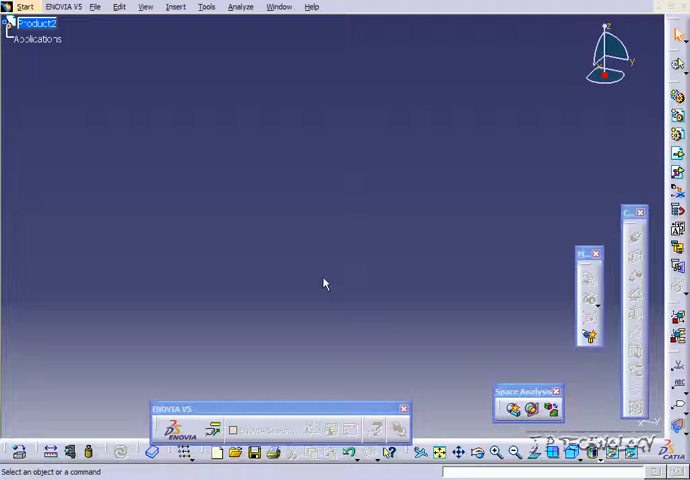
{"action": "mouse_move", "coordinate": [292, 260]}
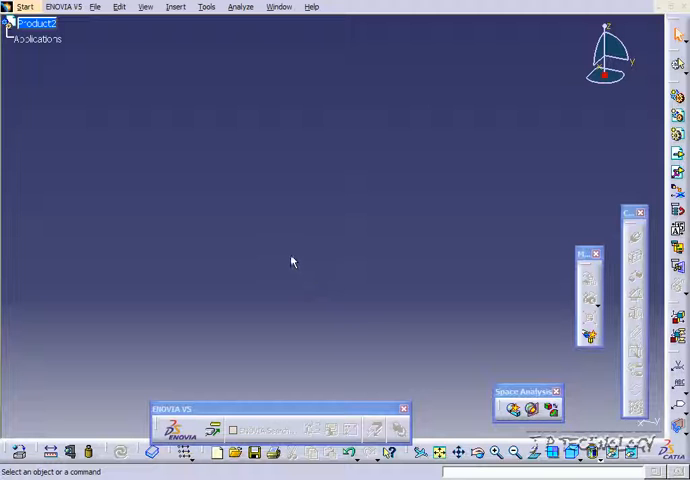
Review the Insert menu's Existing Component and Existing Component With Positioning commands
{"action": "left_click", "coordinate": [176, 8]}
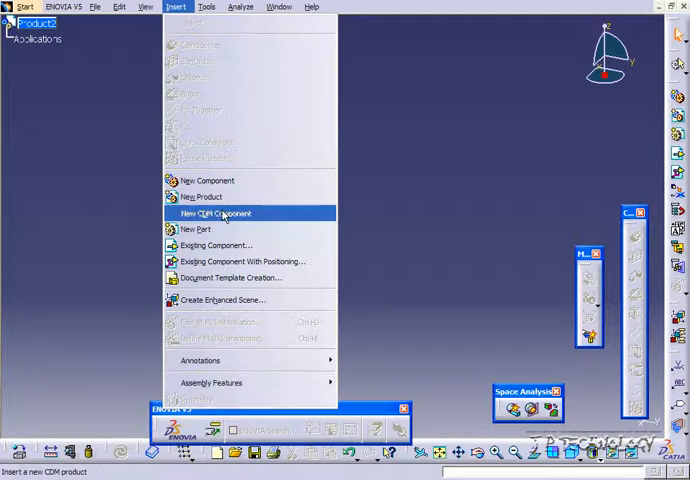
{"action": "mouse_move", "coordinate": [224, 260]}
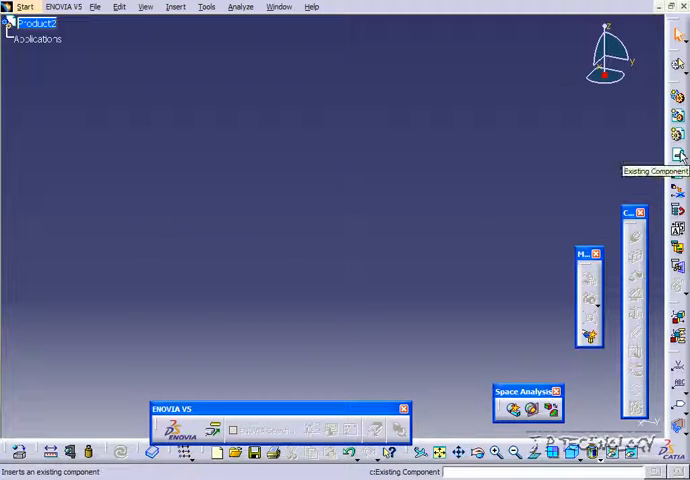
{"action": "mouse_move", "coordinate": [680, 172]}
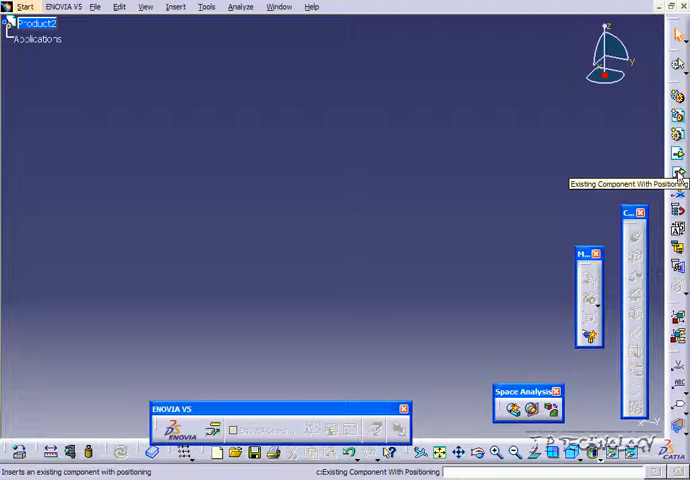
{"action": "mouse_move", "coordinate": [254, 104]}
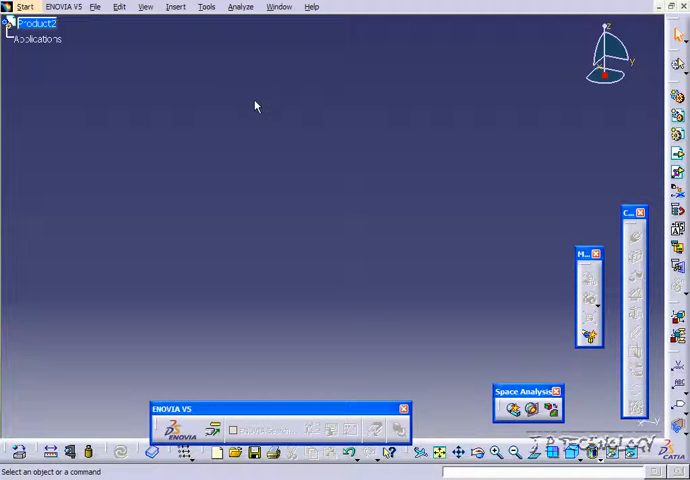
{"action": "left_click", "coordinate": [176, 8]}
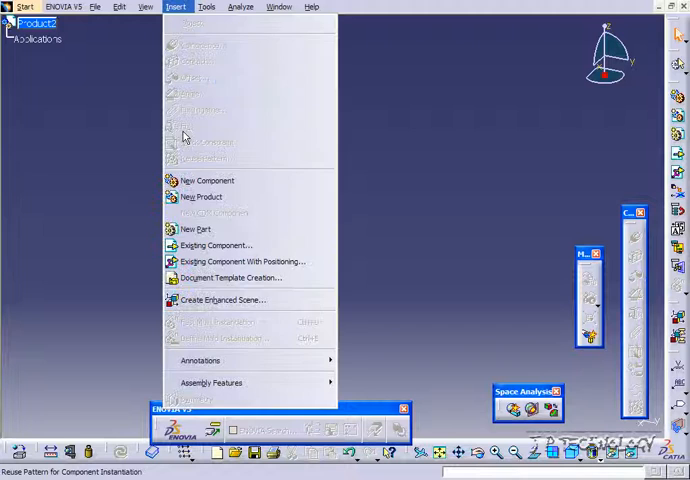
{"action": "mouse_move", "coordinate": [216, 244]}
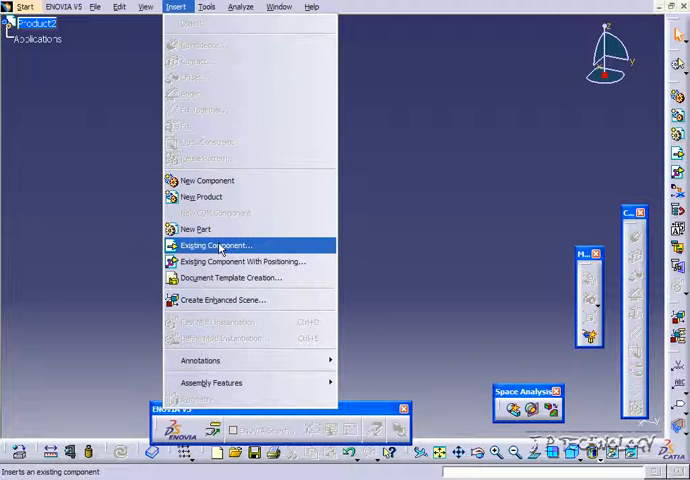
{"action": "mouse_move", "coordinate": [240, 260]}
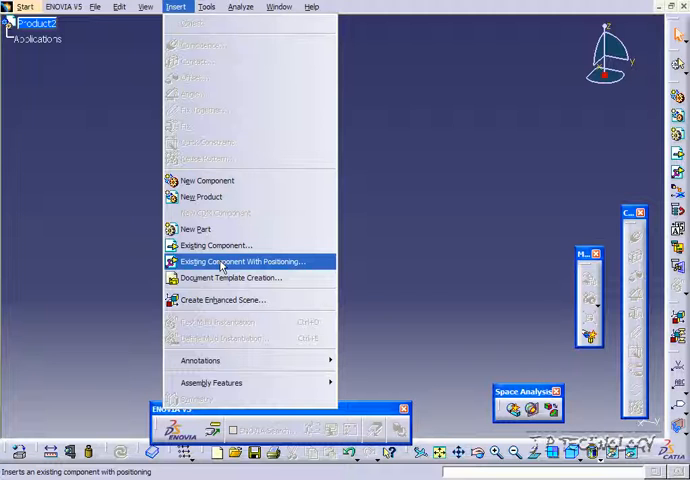
{"action": "mouse_move", "coordinate": [214, 244]}
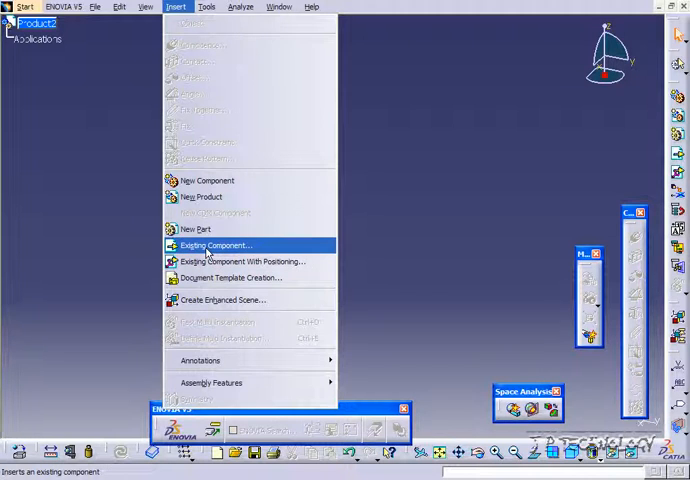
Insert Base.CATPart into Product2 so the blue guitar body appears as Base.1
{"action": "left_click", "coordinate": [216, 244]}
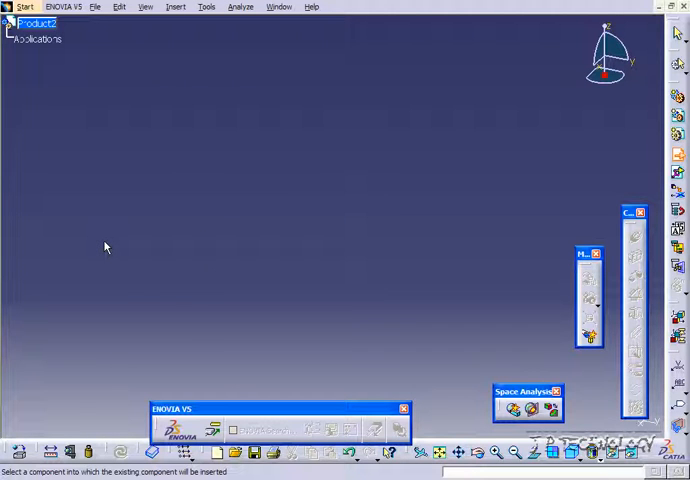
{"action": "mouse_move", "coordinate": [84, 190]}
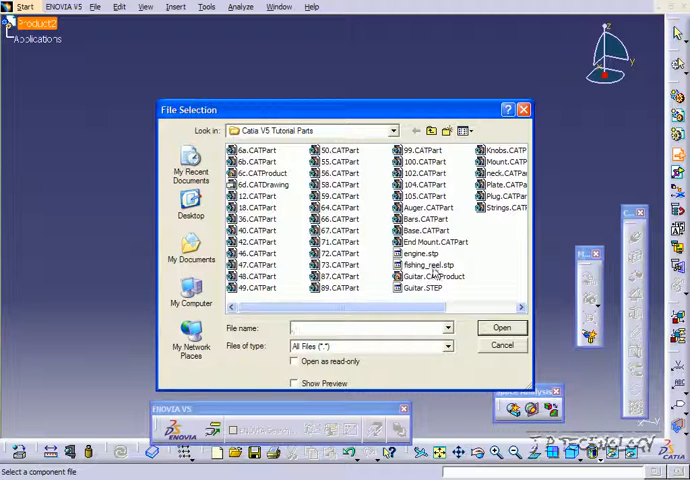
{"action": "left_click", "coordinate": [424, 232]}
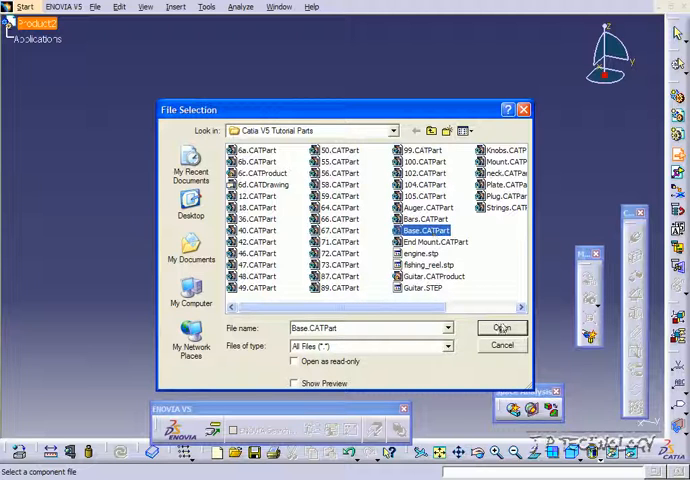
{"action": "left_click", "coordinate": [500, 328]}
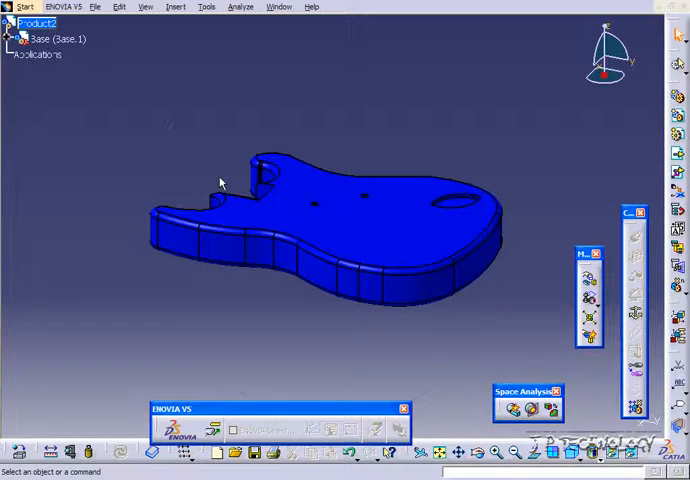
Rotate the view, then insert Plate.CATPart as Plate.1 overlapping the Base body
{"action": "left_click_drag", "start_coordinate": [220, 184], "coordinate": [300, 164]}
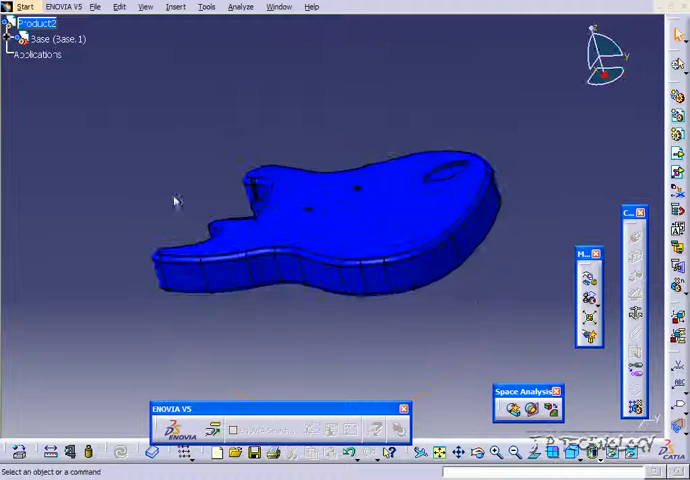
{"action": "left_click", "coordinate": [58, 38]}
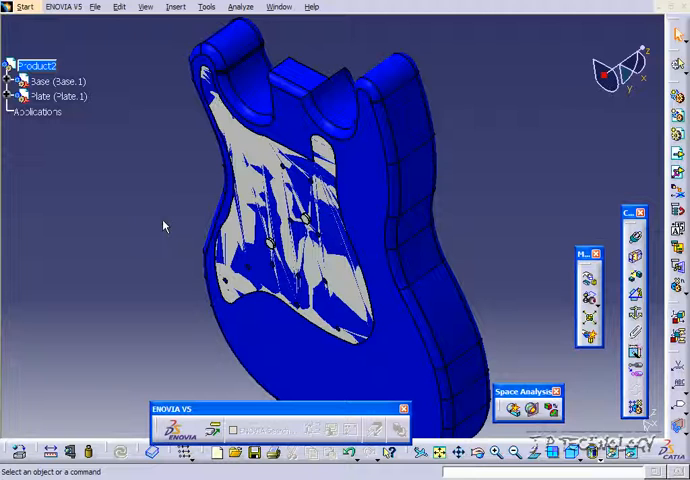
{"action": "mouse_move", "coordinate": [72, 118]}
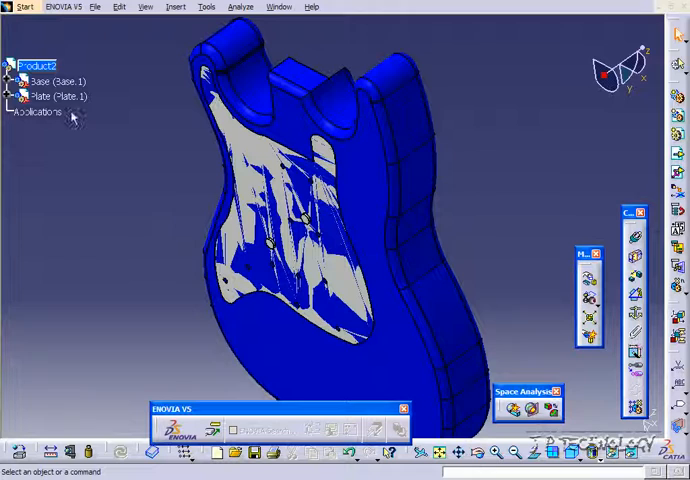
Remove the overlapping Plate.1 from Product2, leaving Base as the only component
{"action": "left_click", "coordinate": [56, 96]}
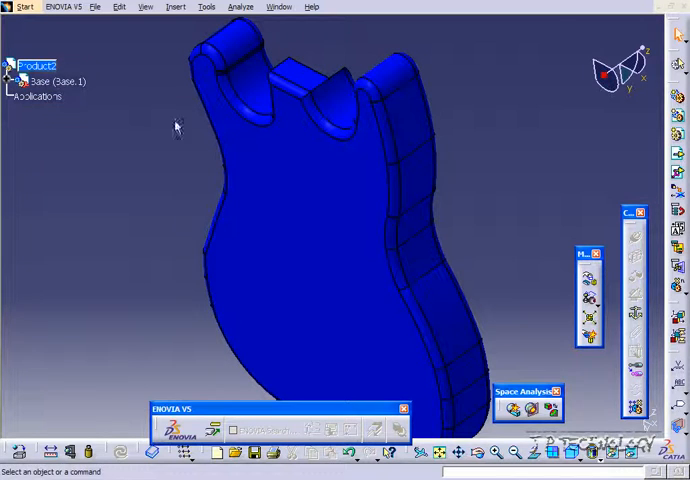
{"action": "mouse_move", "coordinate": [156, 56]}
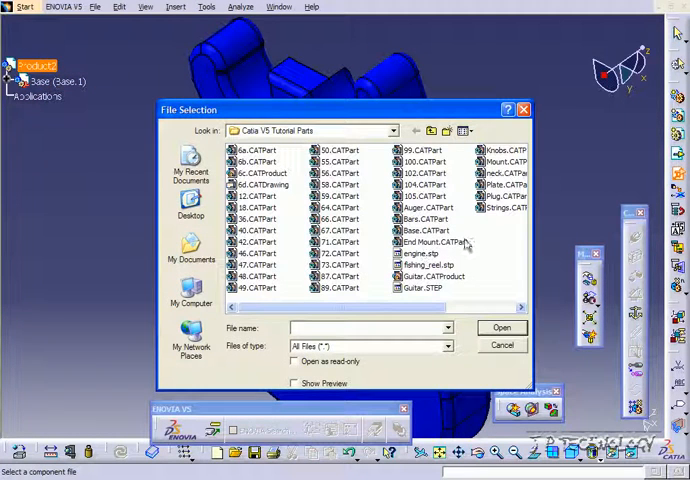
Insert Plate.CATPart again as Plate.1, placed beside the Base as a white pickguard
{"action": "left_click", "coordinate": [504, 184]}
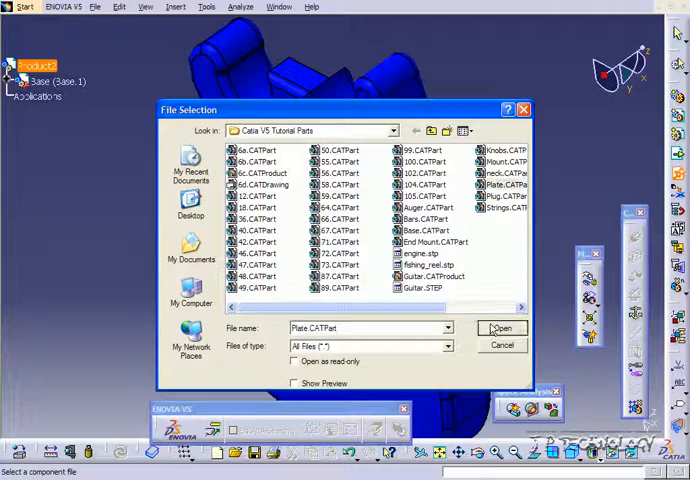
{"action": "left_click", "coordinate": [502, 328]}
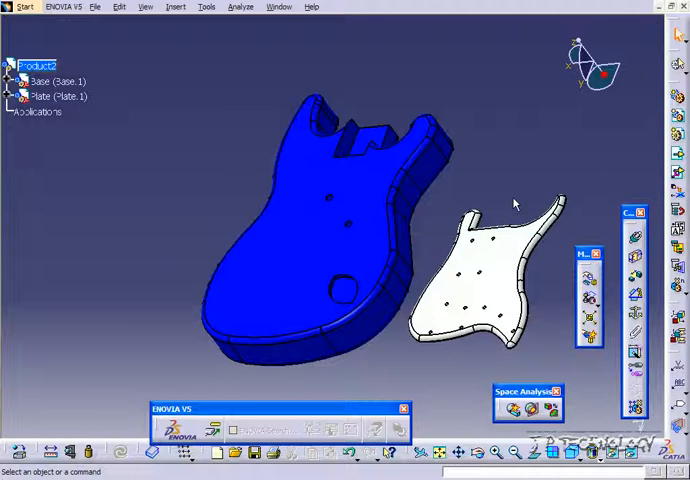
{"action": "mouse_move", "coordinate": [24, 40]}
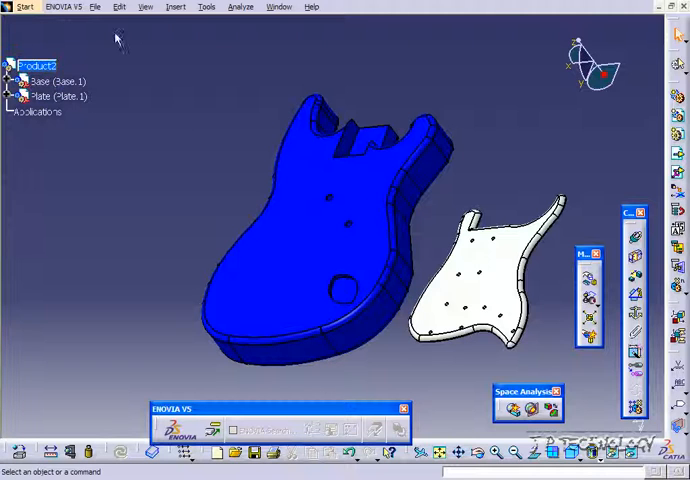
{"action": "left_click", "coordinate": [172, 6]}
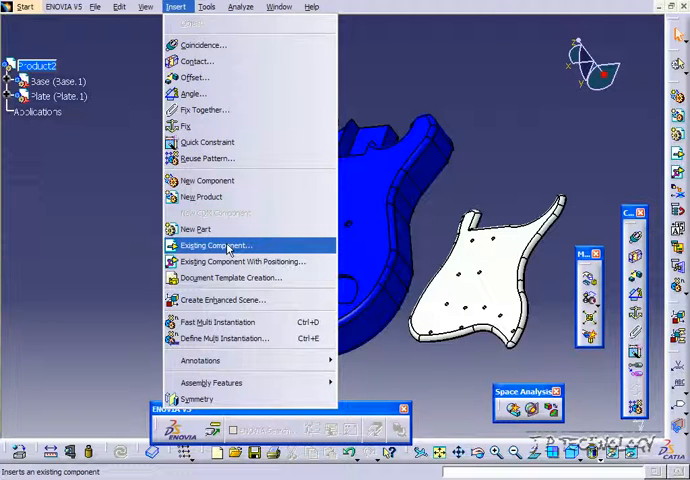
{"action": "mouse_move", "coordinate": [528, 198]}
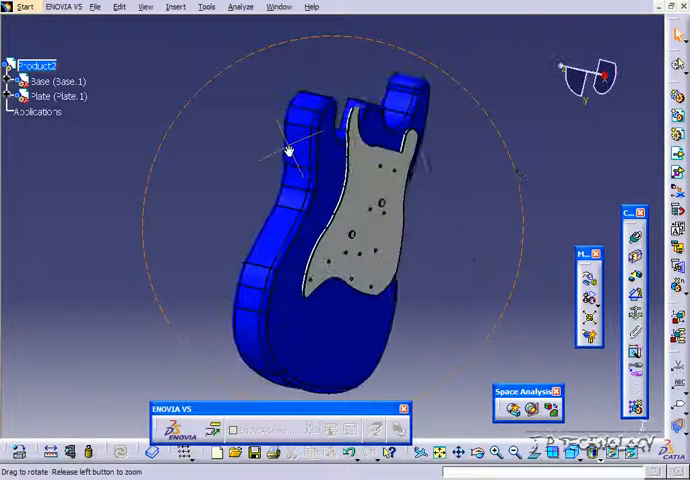
{"action": "left_click_drag", "start_coordinate": [290, 150], "coordinate": [430, 220]}
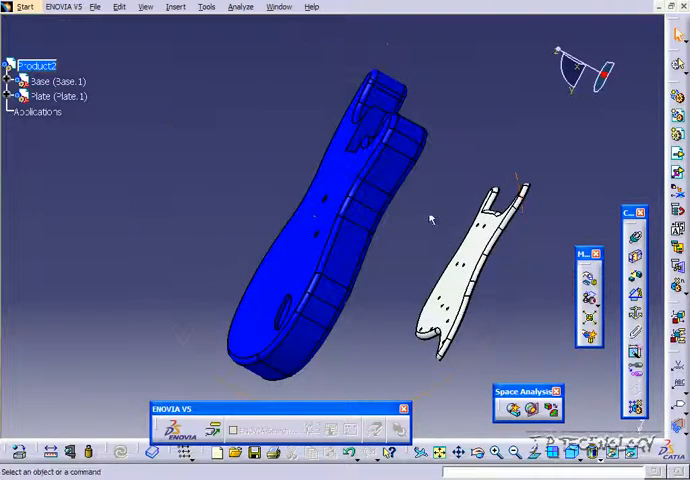